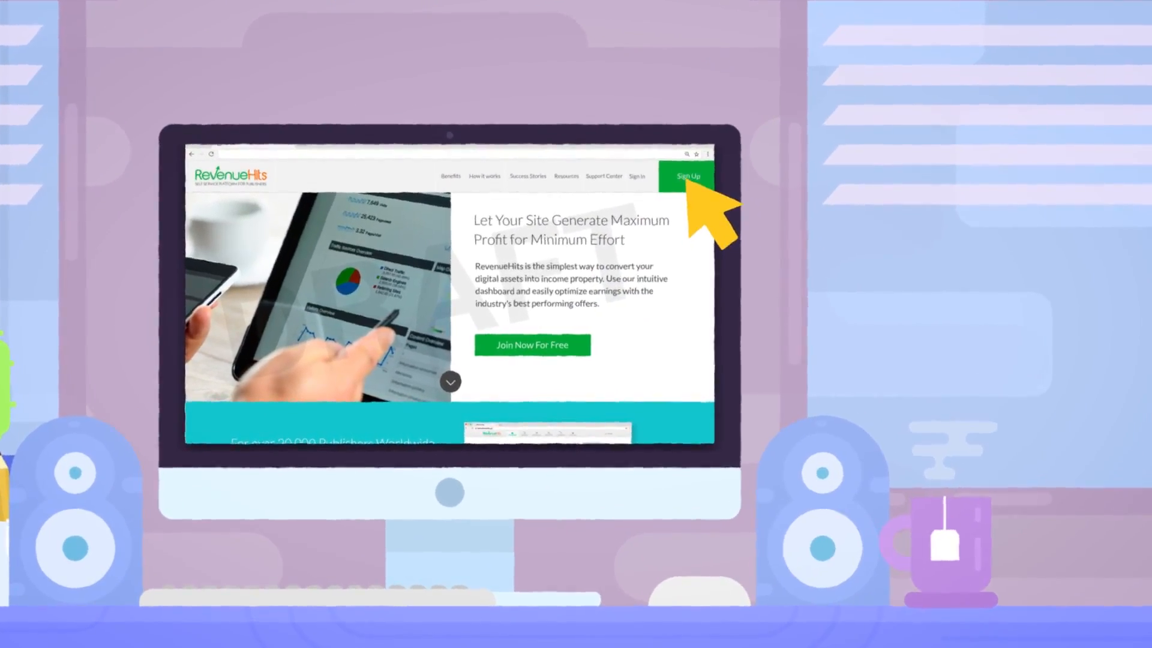
# Complete and submit the One Step publisher registration for the example site
pyautogui.click(687, 176)
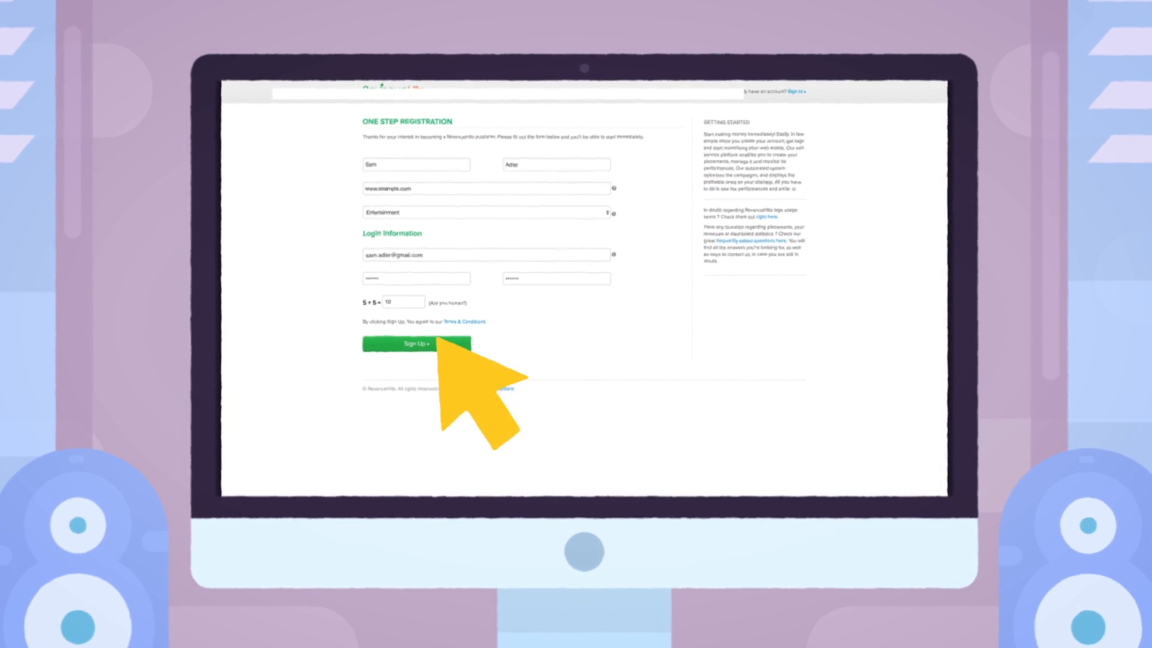
pyautogui.click(416, 343)
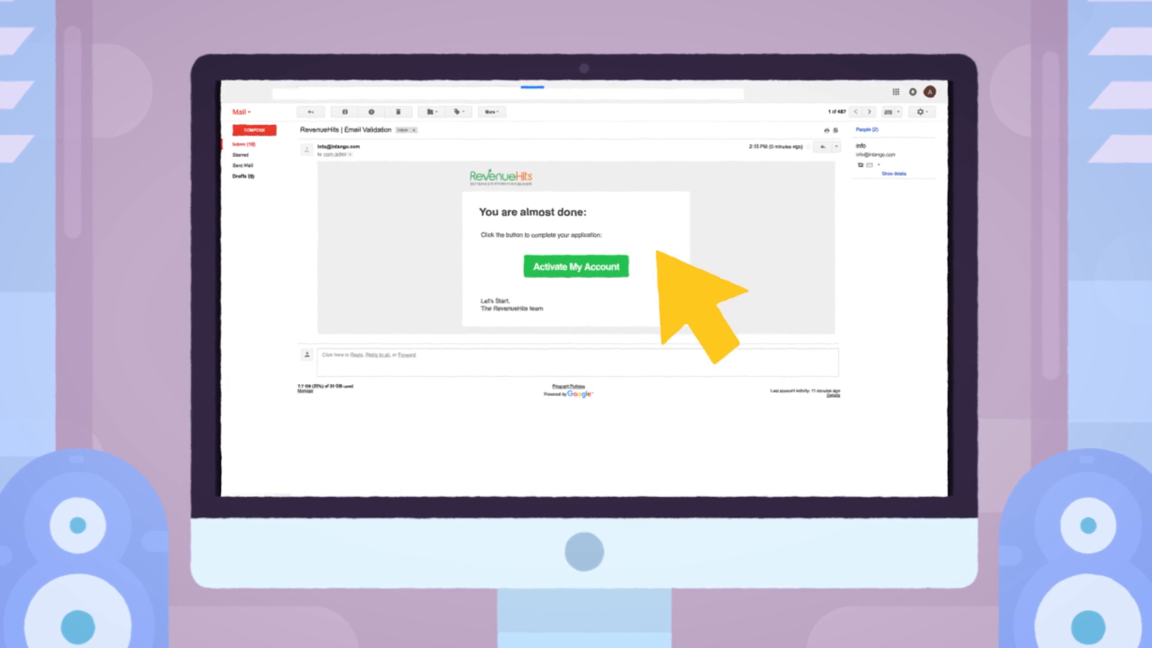
# Activate the account via Activate My Account in the RevenueHits validation email
pyautogui.click(576, 266)
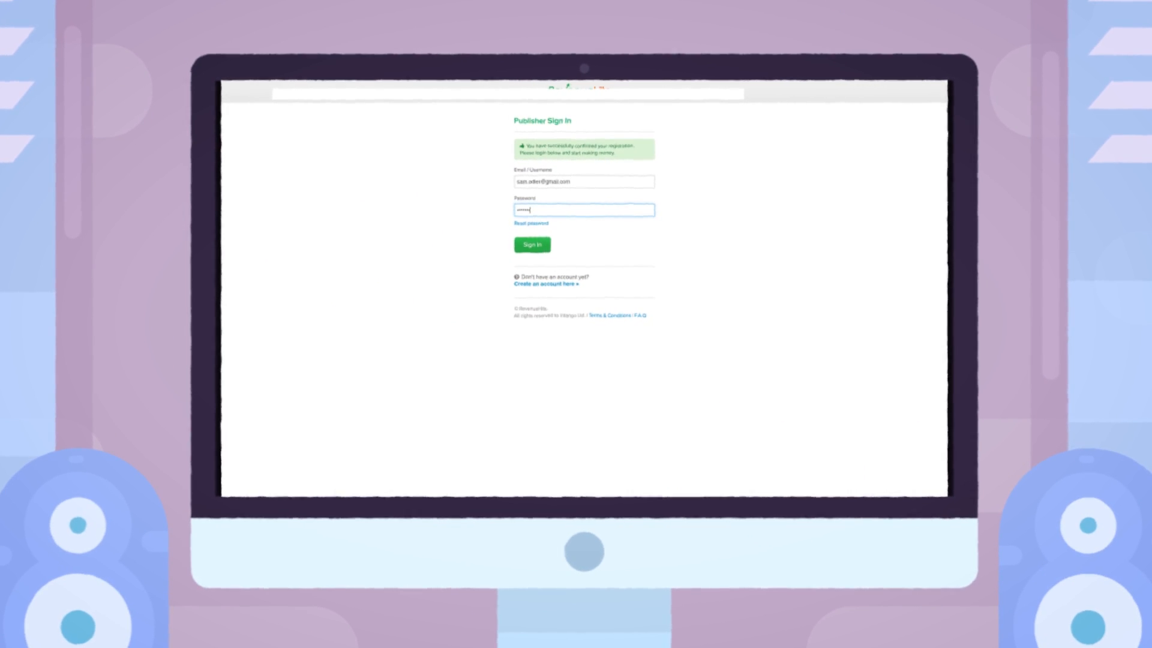
# Sign in and save a Banner placement named '300x250 banner', Medium Rectangle size
pyautogui.click(531, 244)
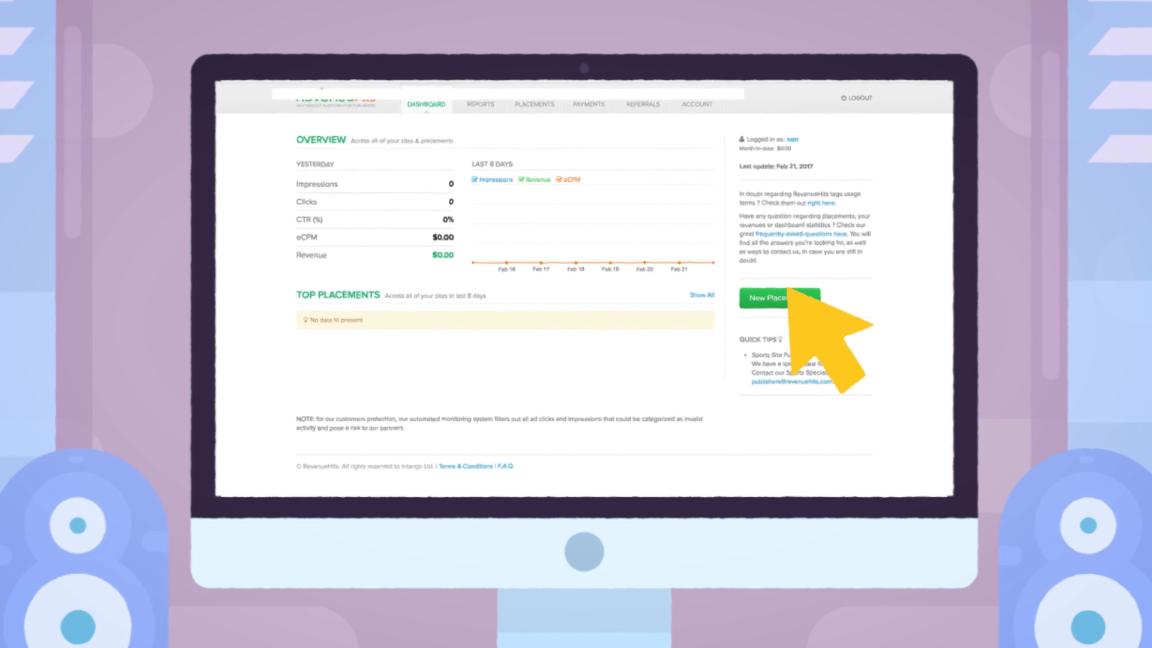
pyautogui.click(780, 298)
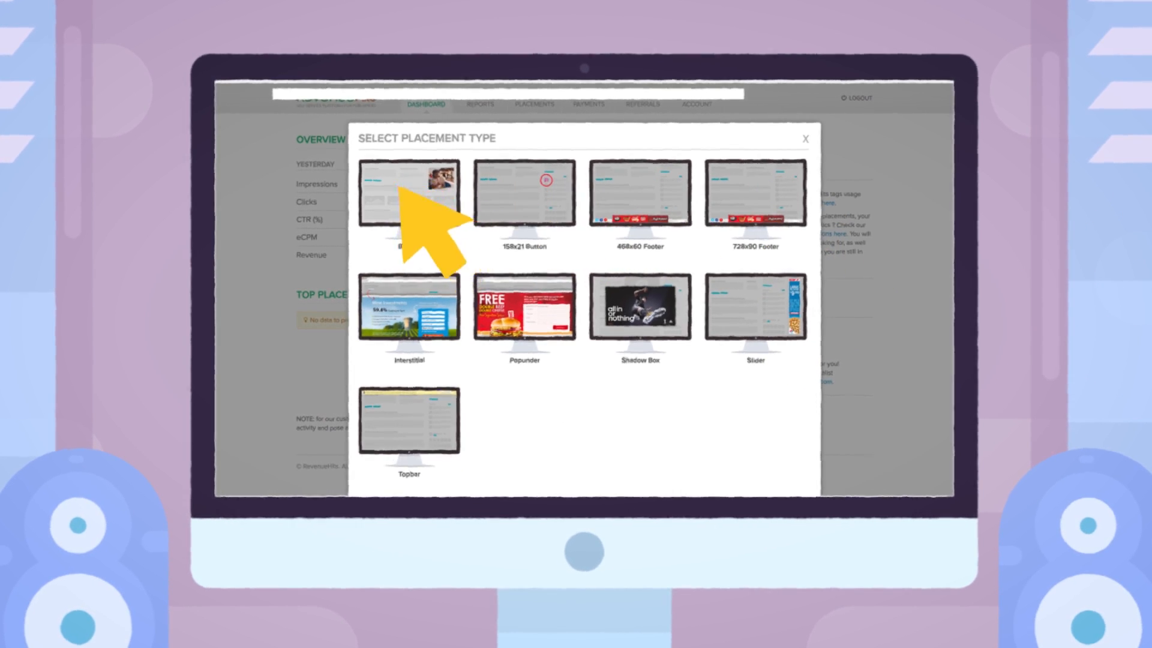
pyautogui.click(407, 196)
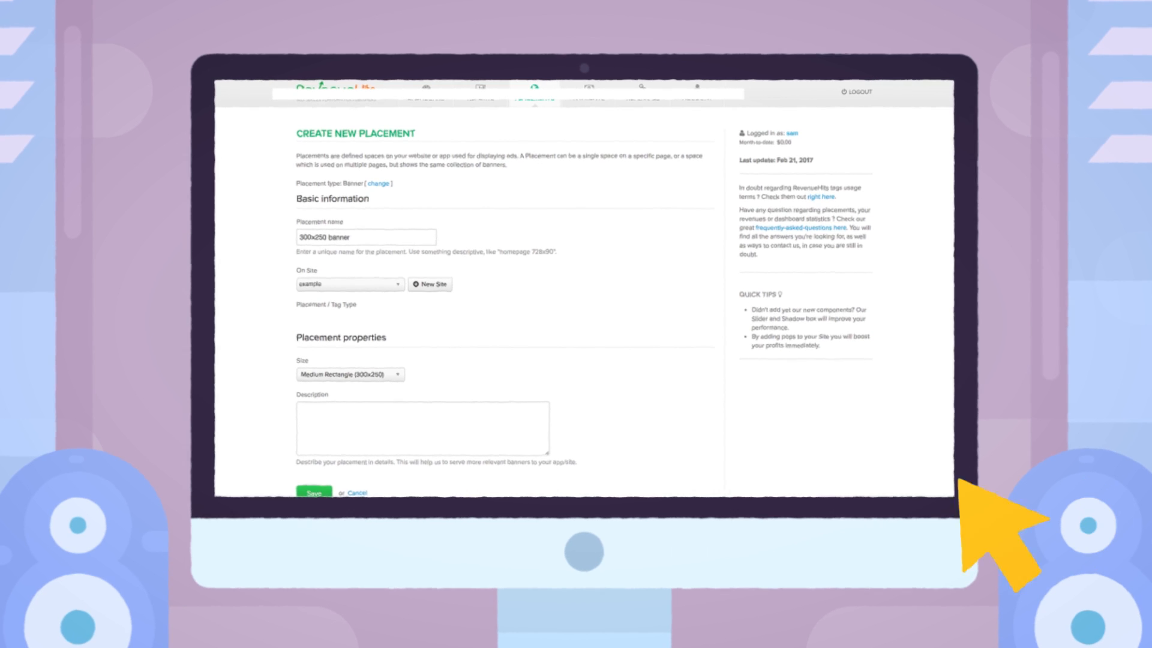
pyautogui.click(313, 492)
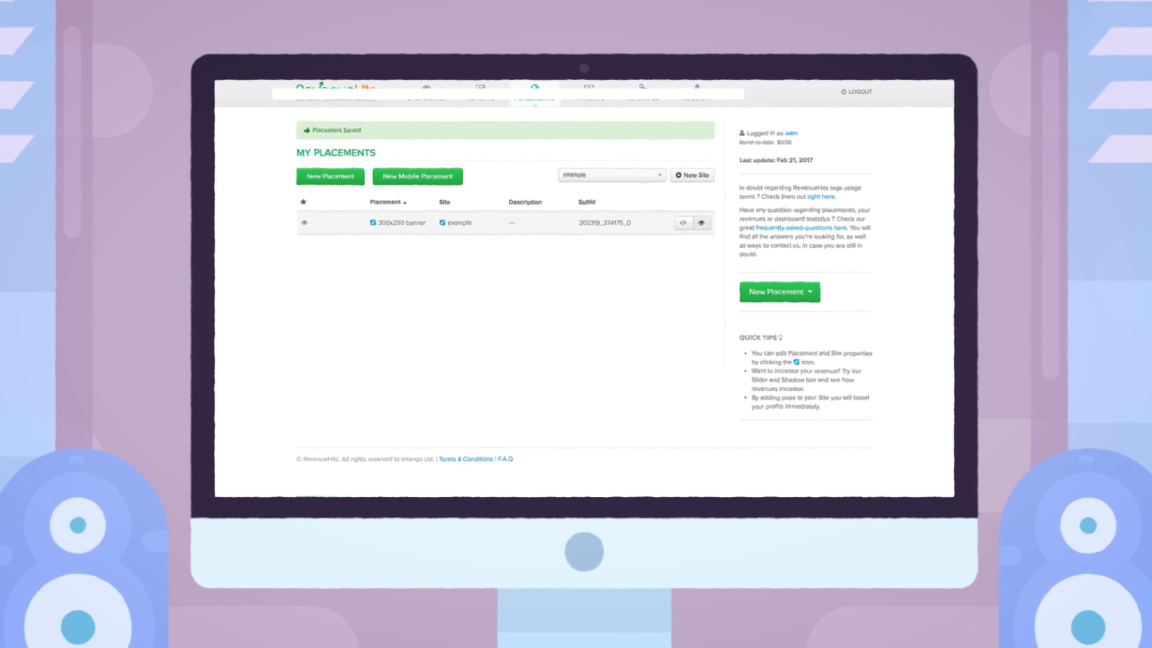
# Open the Tag Code dialog from the 300x250 banner row's code icon
pyautogui.click(683, 223)
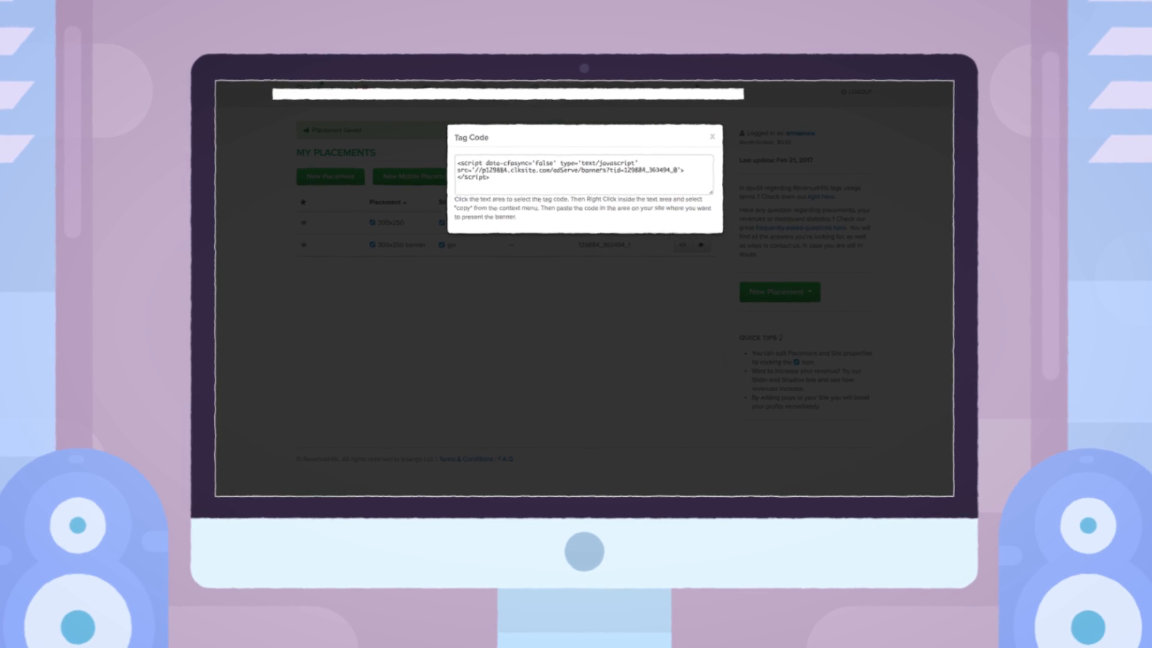